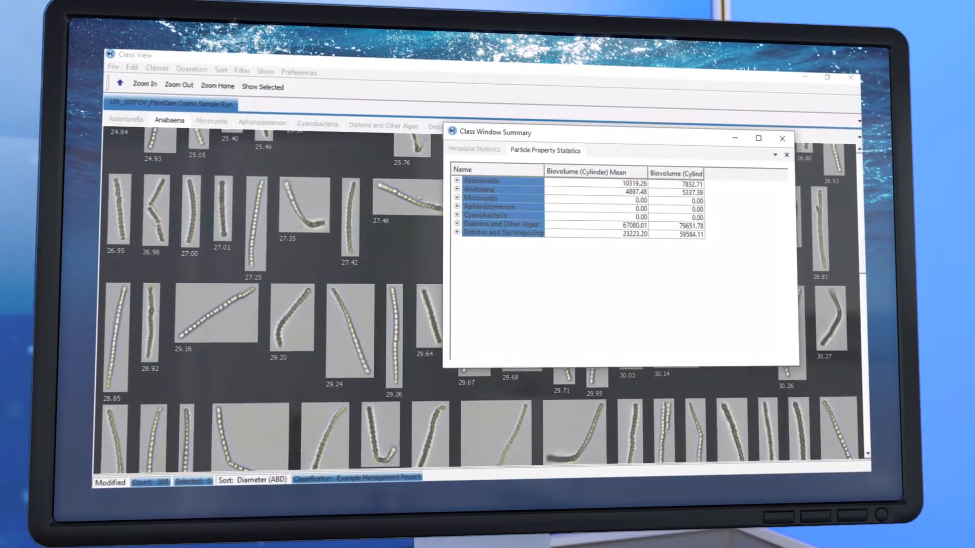
# - Switch the Class Window Summary to Metadata Statistics showing per-class counts and particles per ml
pyautogui.click(475, 148)
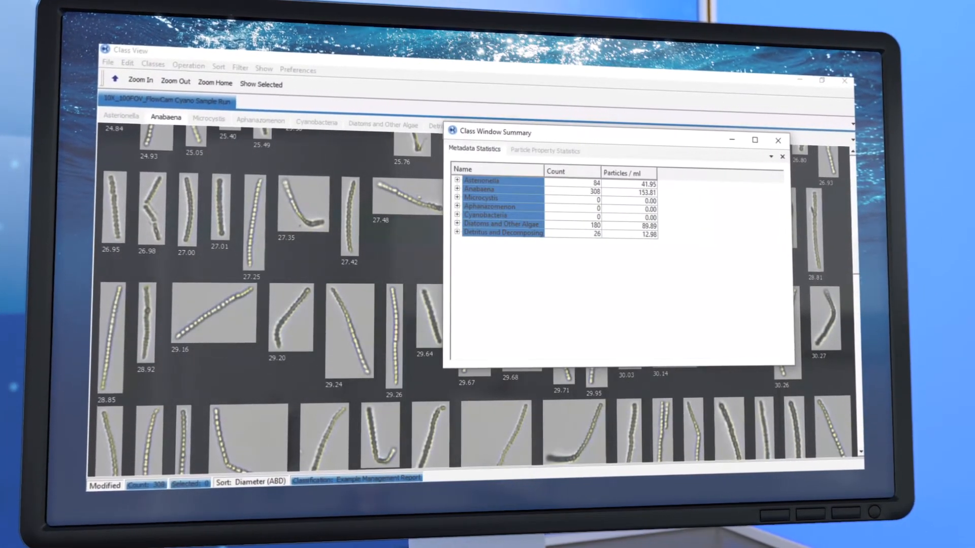